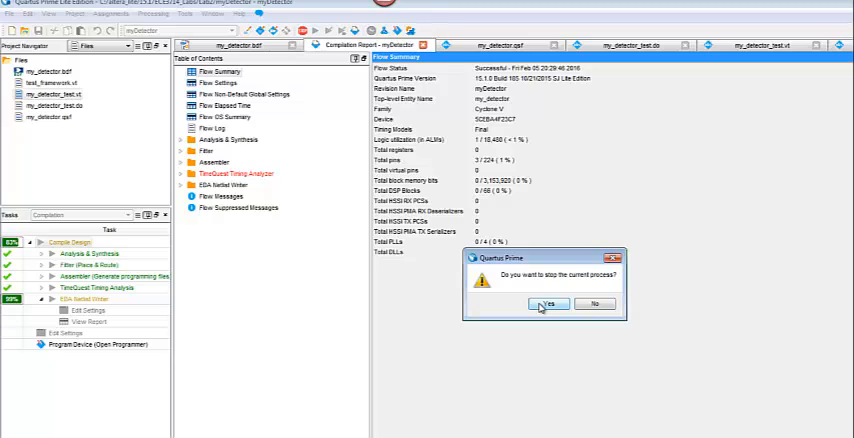
# - Confirm stopping the running compilation and bring up the test bench source file
pyautogui.click(548, 304)
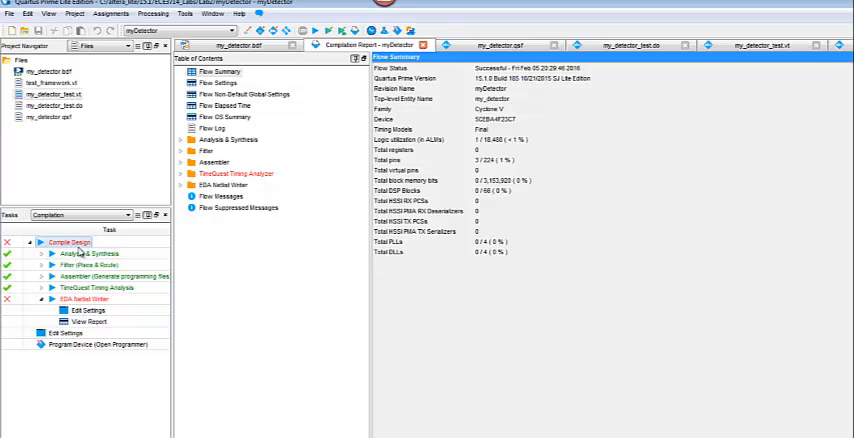
pyautogui.click(52, 92)
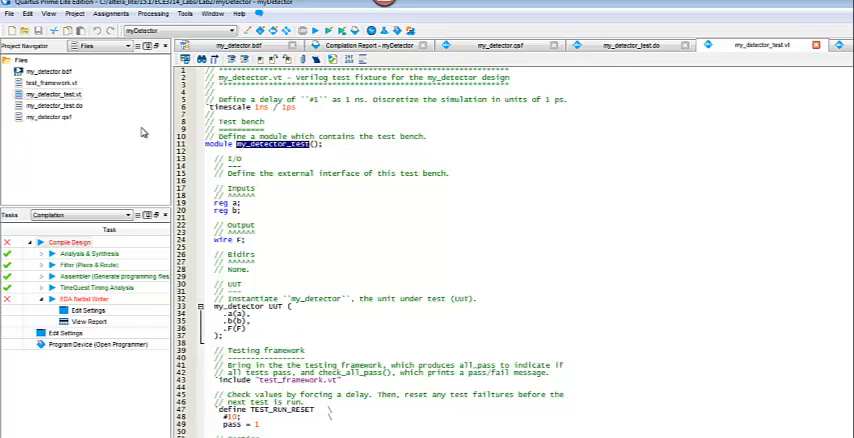
# - Check the module name my_detector_test in my_detector_test.sv and head to the project settings
pyautogui.click(56, 94)
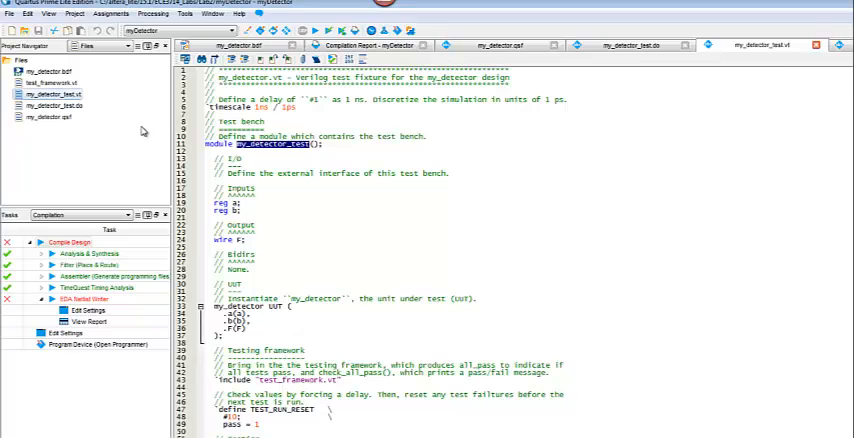
pyautogui.moveTo(44, 190)
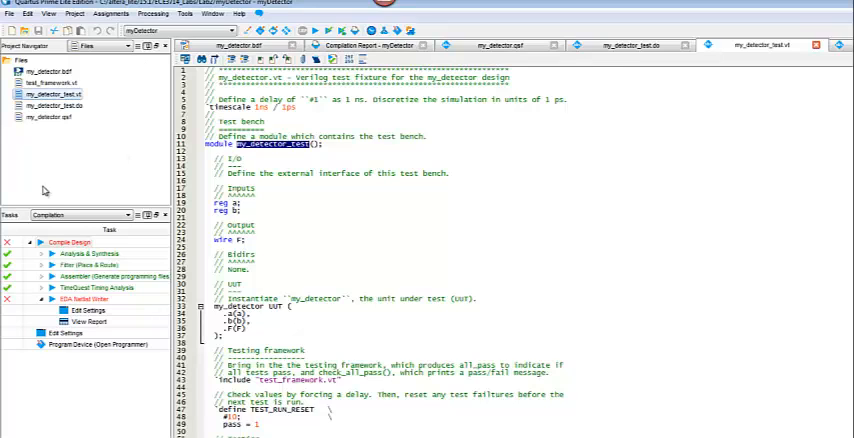
pyautogui.click(70, 242)
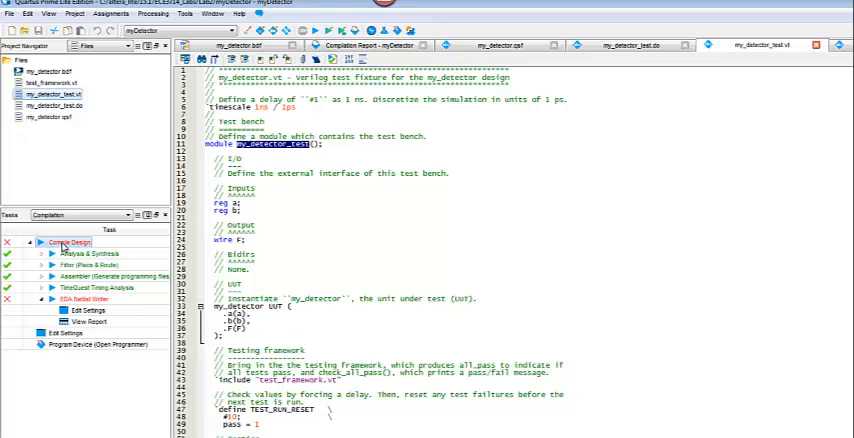
pyautogui.click(112, 14)
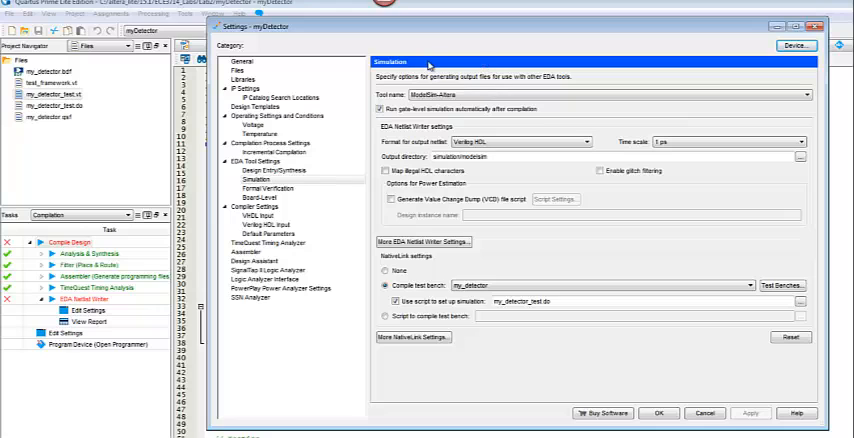
# - Enable Compile test bench for ModelSim-Altera simulation and bring up the Test Benches list
pyautogui.click(380, 108)
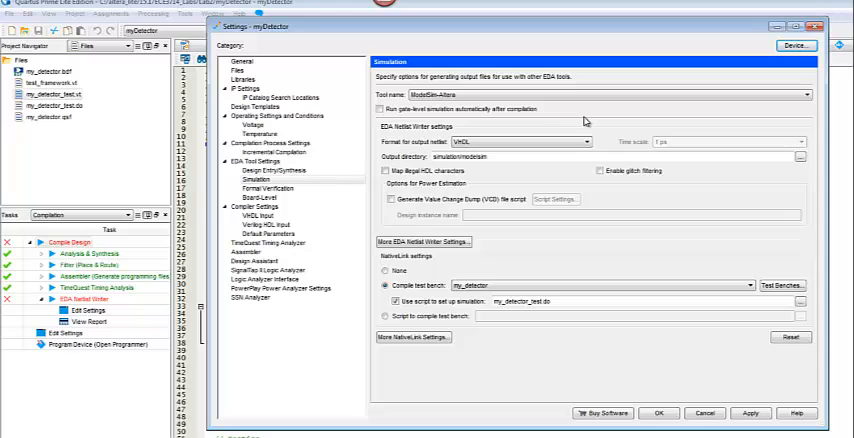
pyautogui.moveTo(548, 246)
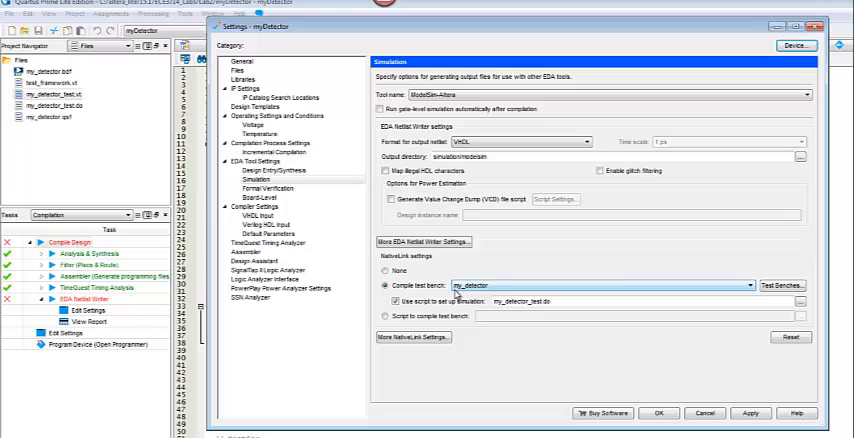
pyautogui.moveTo(760, 292)
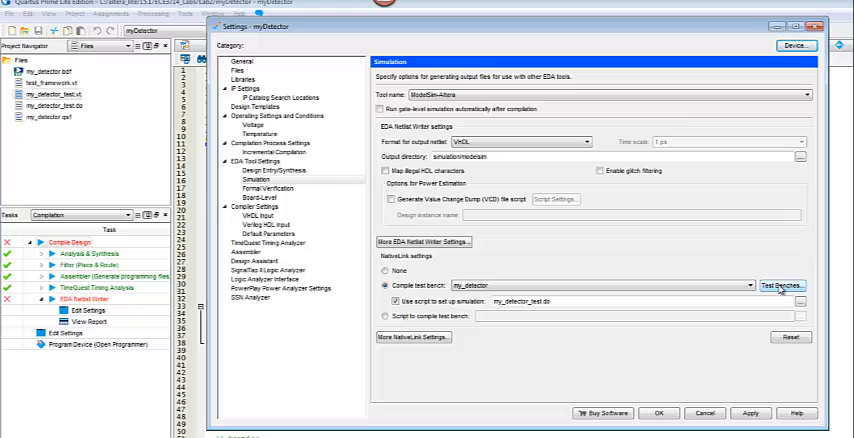
pyautogui.click(782, 284)
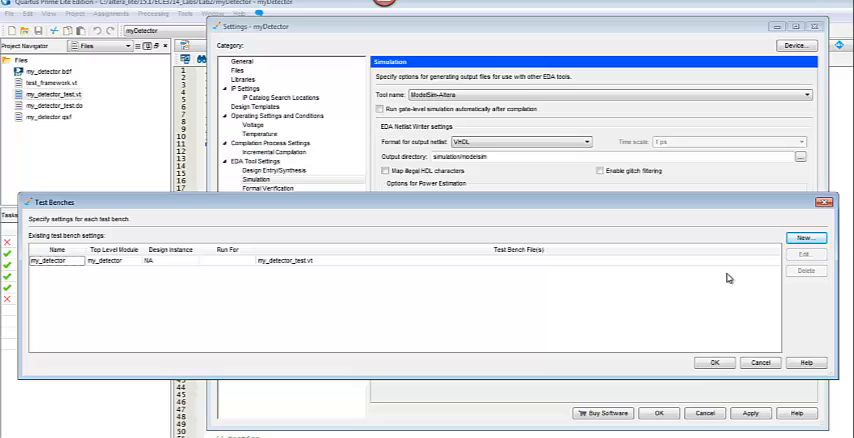
# - Create a new test bench named my_detector_test and verify its top-level module my_detector_test
pyautogui.click(806, 238)
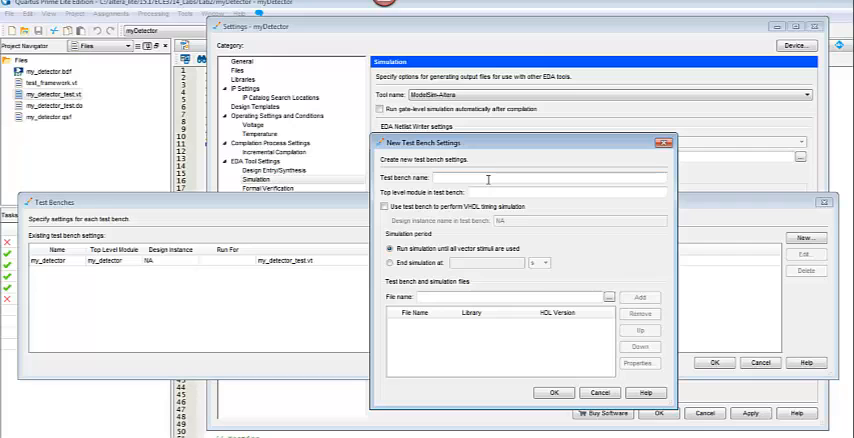
pyautogui.write('my_de')
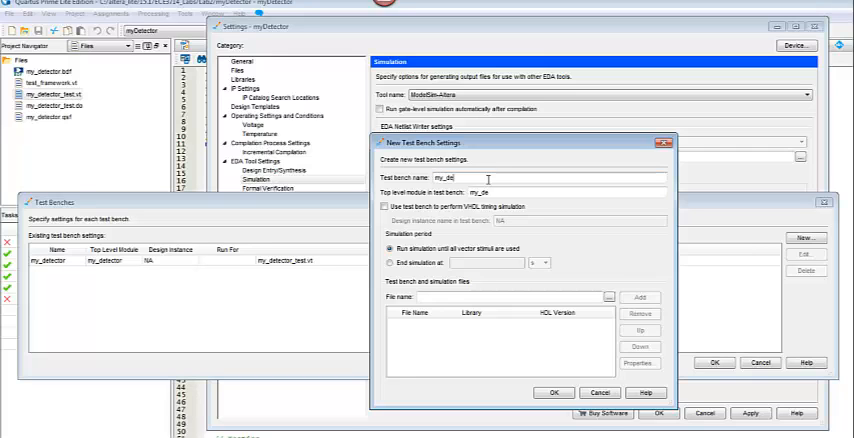
pyautogui.write('my_detector')
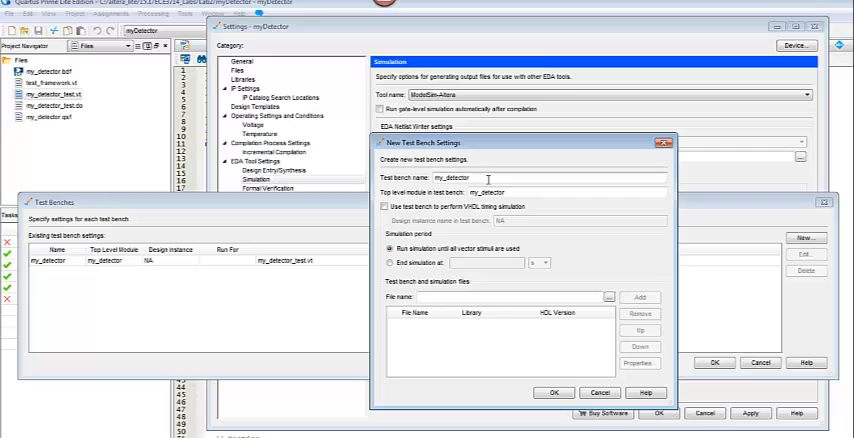
pyautogui.write('_test')
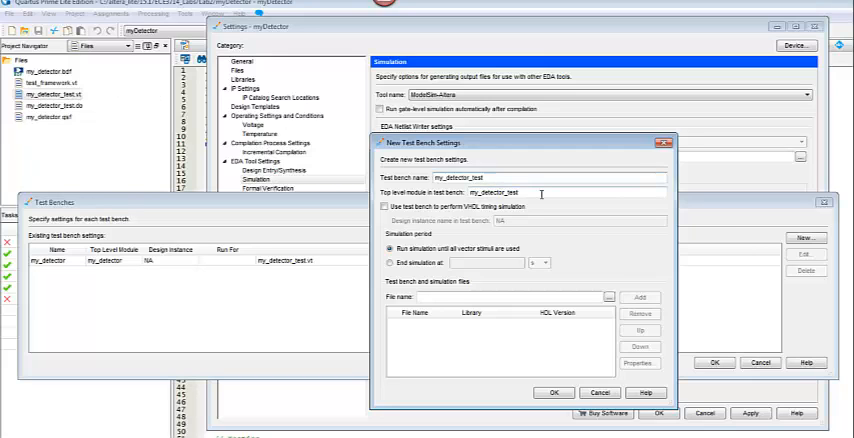
pyautogui.tripleClick(492, 192)
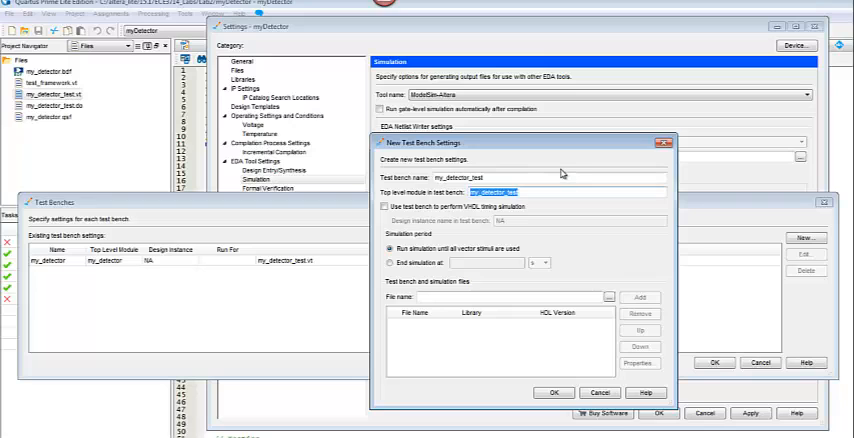
pyautogui.moveTo(398, 188)
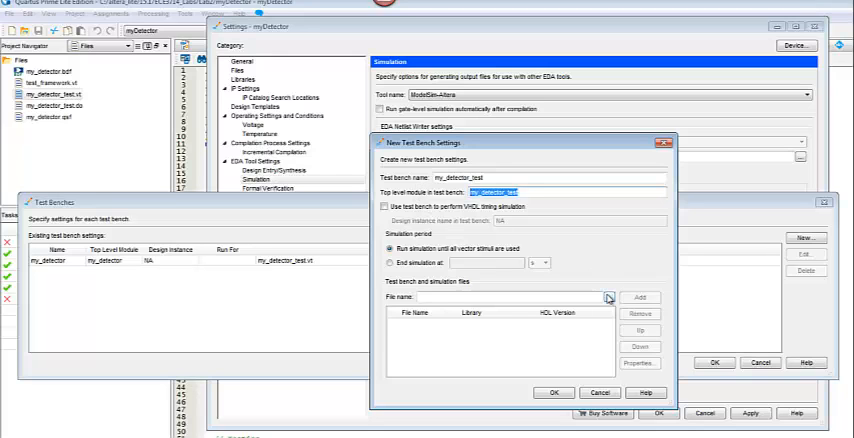
# - Add my_detector_test.sv as the test bench file and confirm the new entry
pyautogui.click(608, 296)
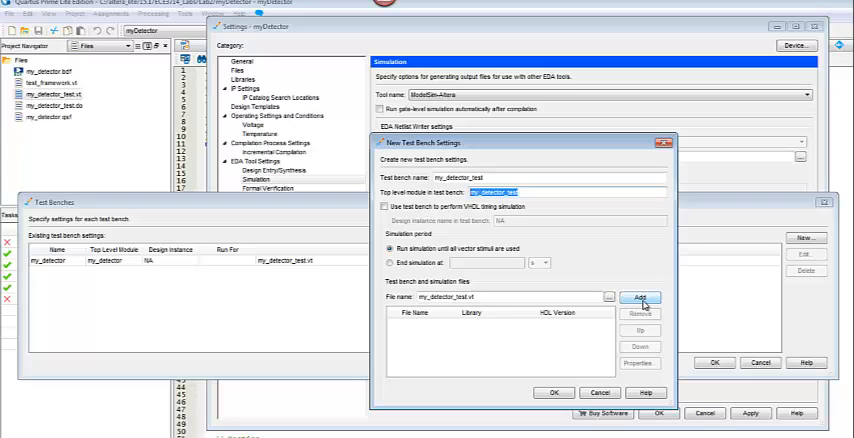
pyautogui.click(640, 298)
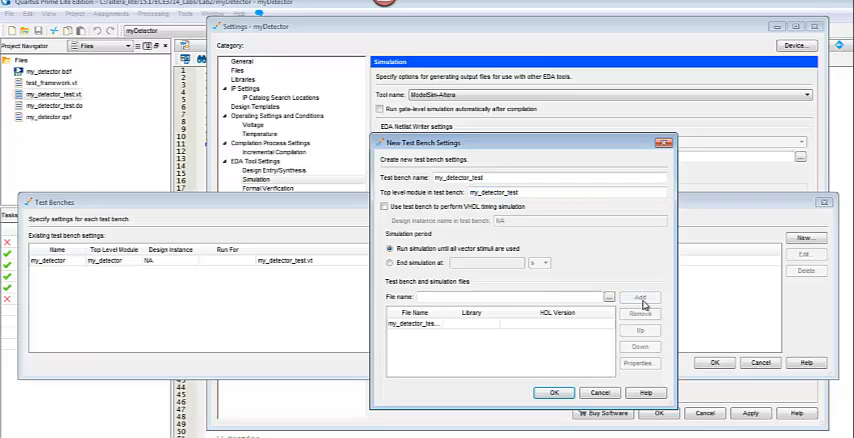
pyautogui.moveTo(412, 322)
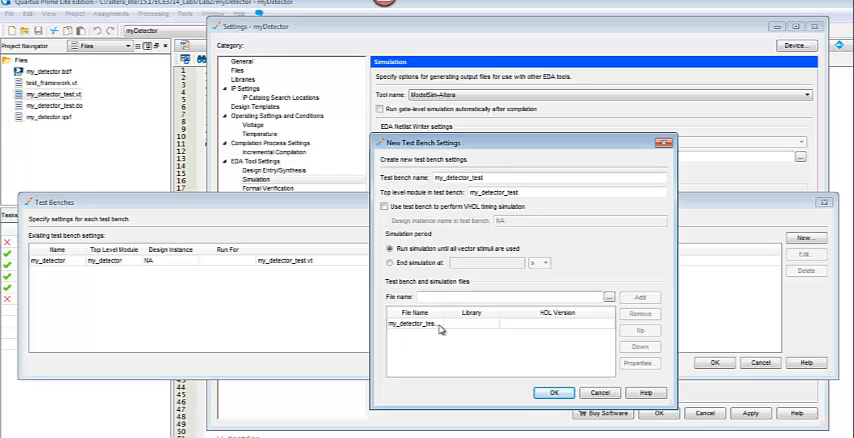
pyautogui.click(552, 392)
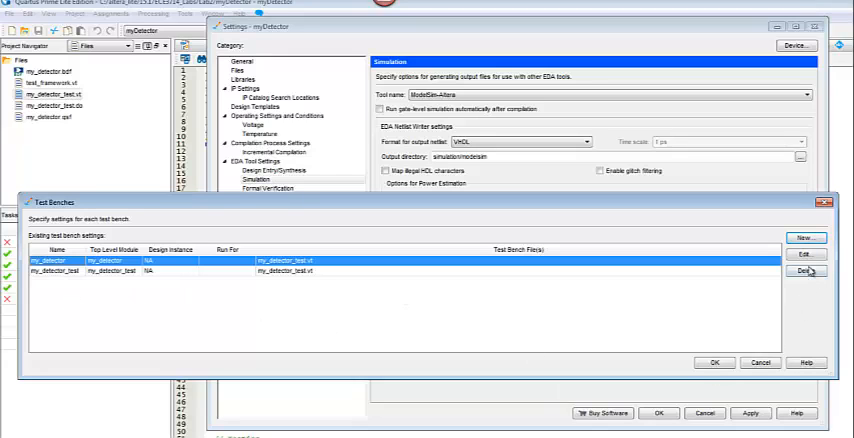
# - Delete the old my_detector test bench entry and close the test bench list
pyautogui.click(806, 272)
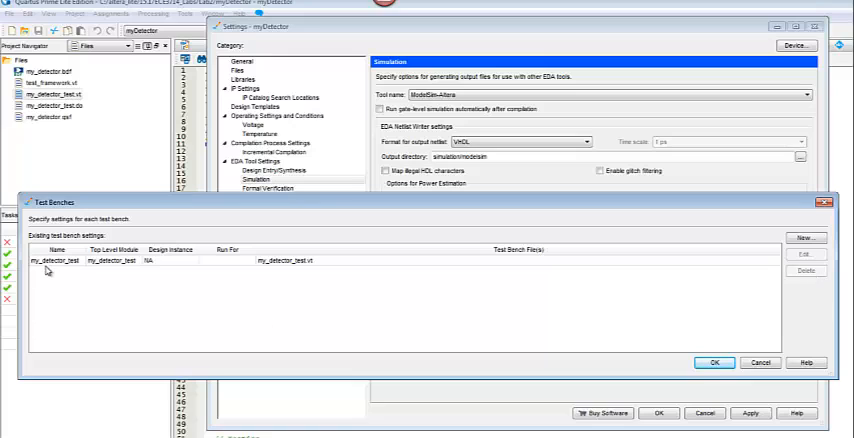
pyautogui.moveTo(466, 276)
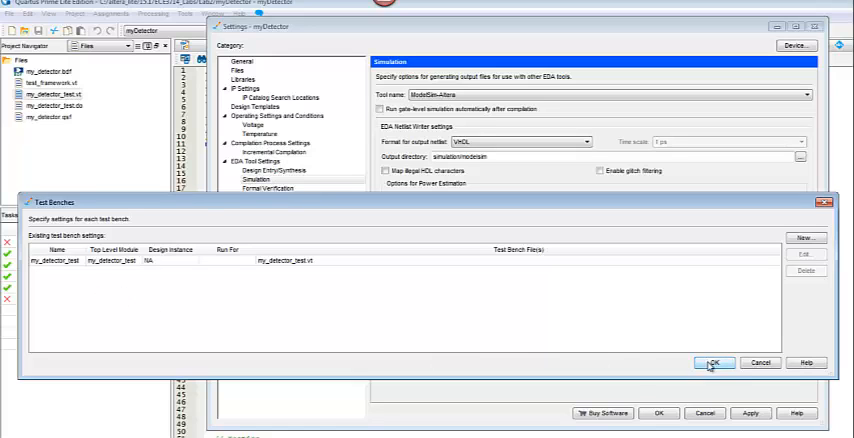
pyautogui.click(712, 364)
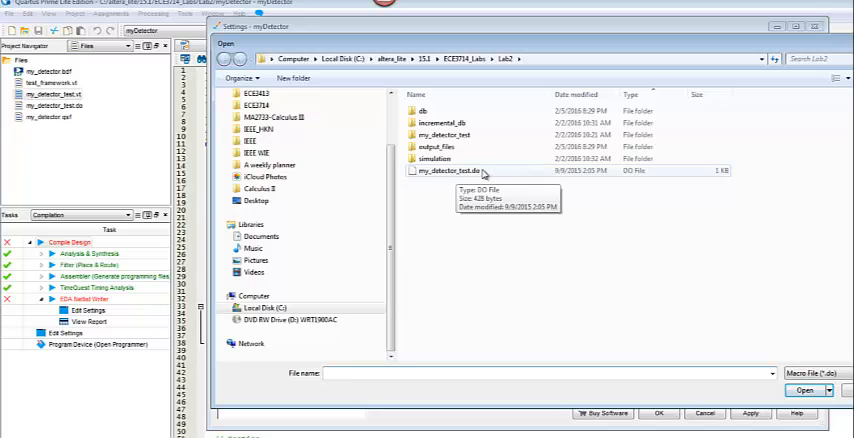
# - Select my_detector_test as the compiled test bench, apply the simulation settings and close them
pyautogui.click(448, 170)
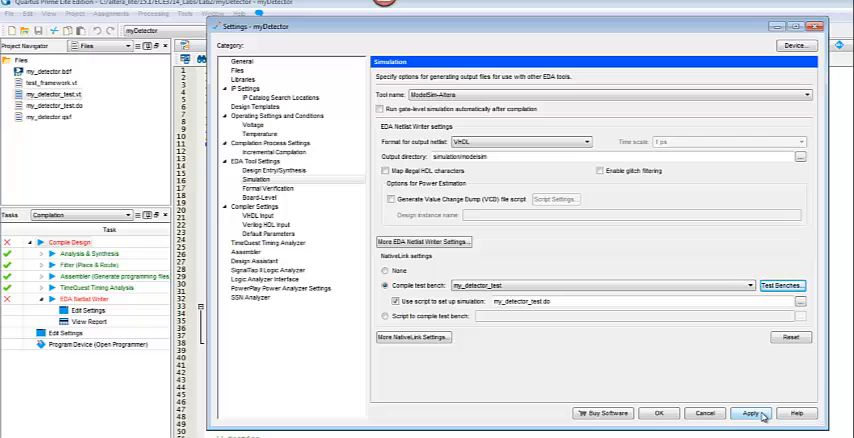
pyautogui.click(750, 412)
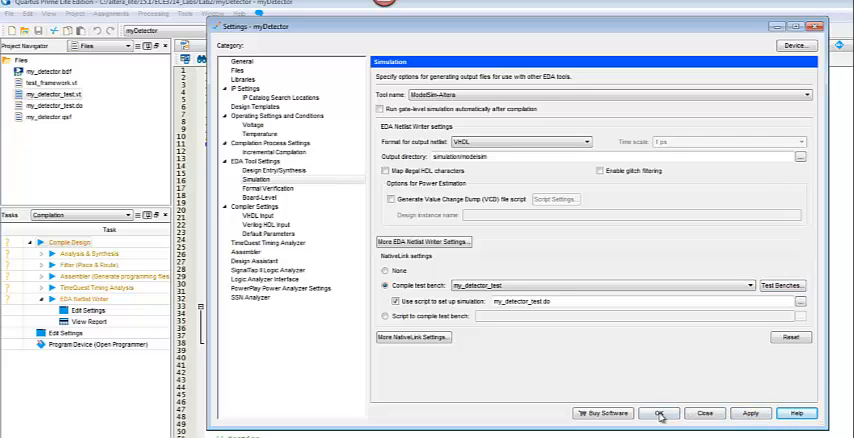
pyautogui.click(672, 412)
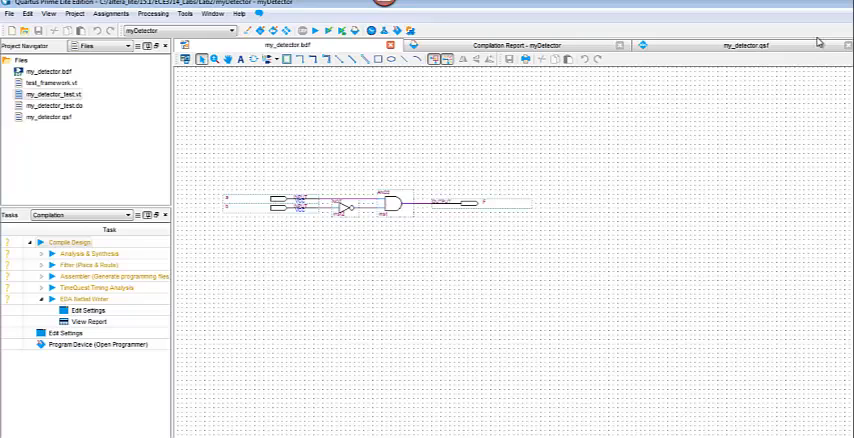
# - Start a full compilation of the my_detector design
pyautogui.click(516, 44)
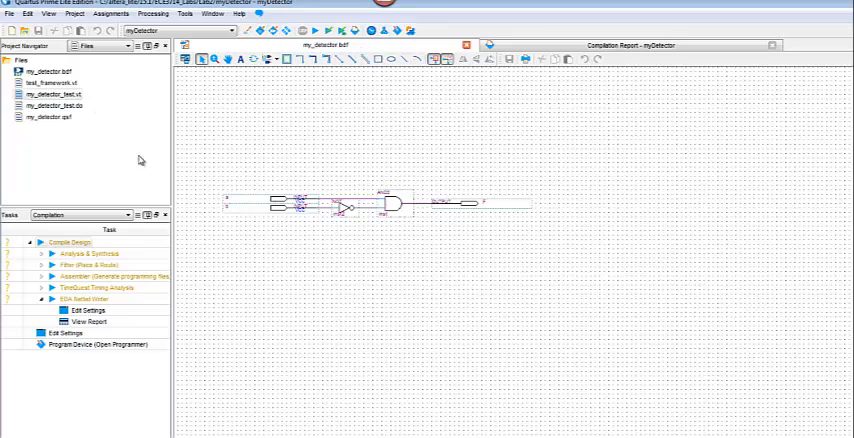
pyautogui.click(10, 14)
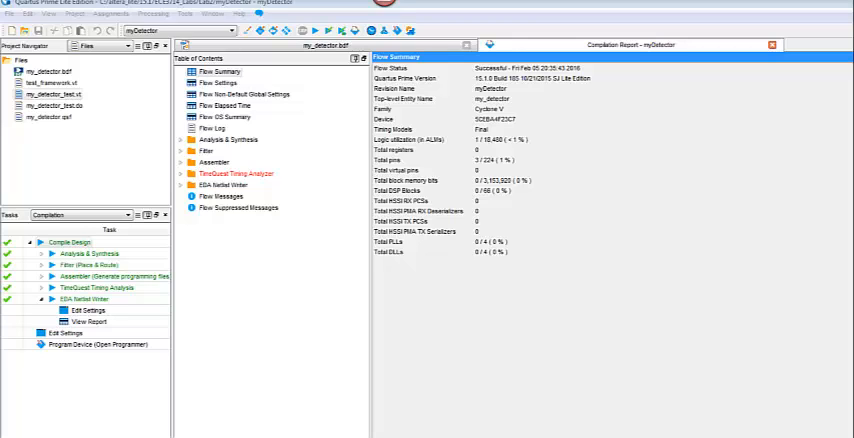
pyautogui.moveTo(234, 388)
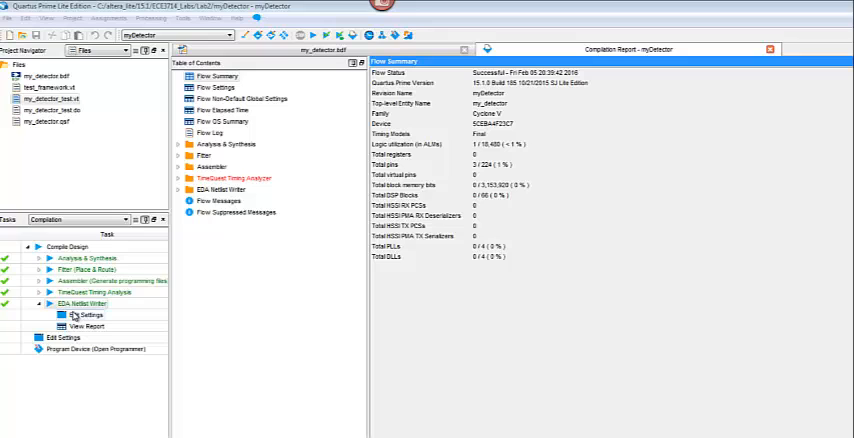
# - Launch the simulation tool from Tools and confirm rerunning the EDA Netlist Writer
pyautogui.click(184, 18)
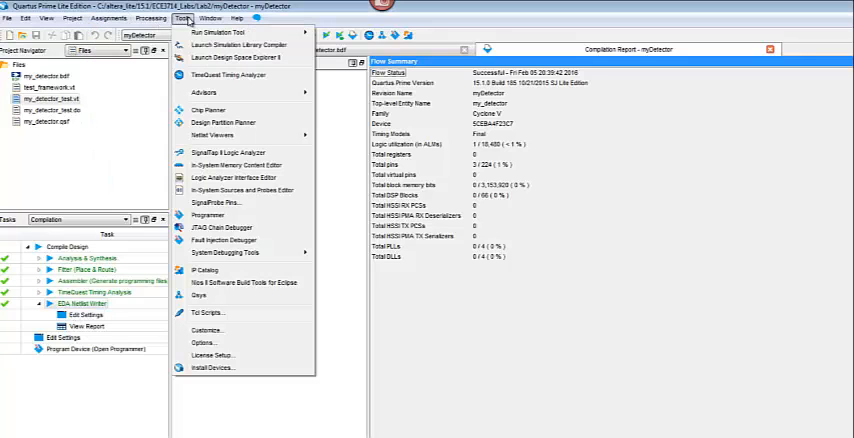
pyautogui.moveTo(228, 32)
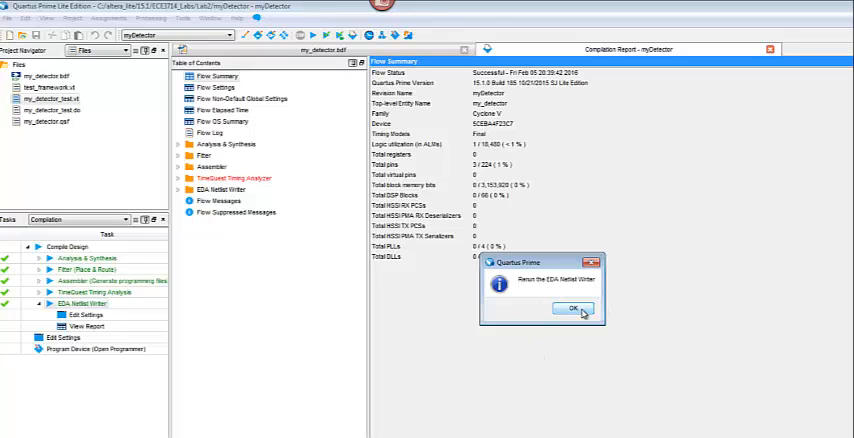
pyautogui.click(572, 308)
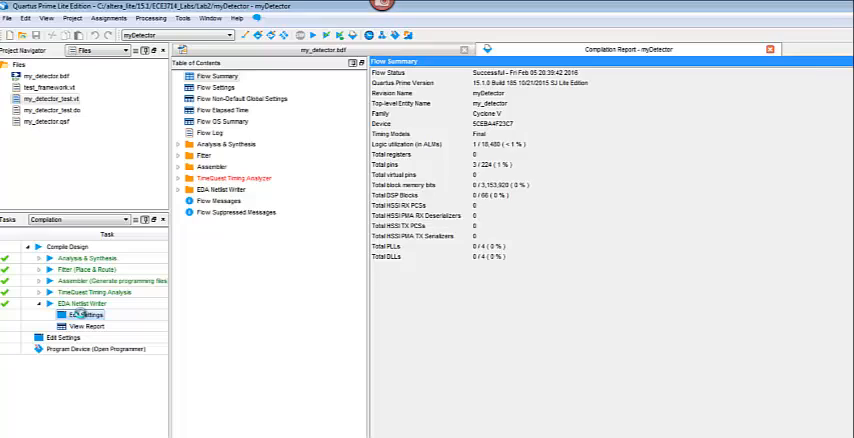
# - Change the extra EDA Netlist Writer option under Simulation settings and save the settings
pyautogui.click(84, 314)
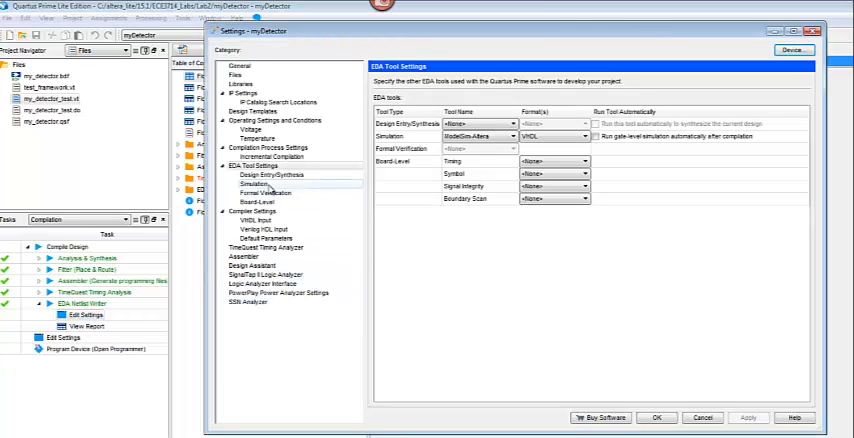
pyautogui.click(244, 184)
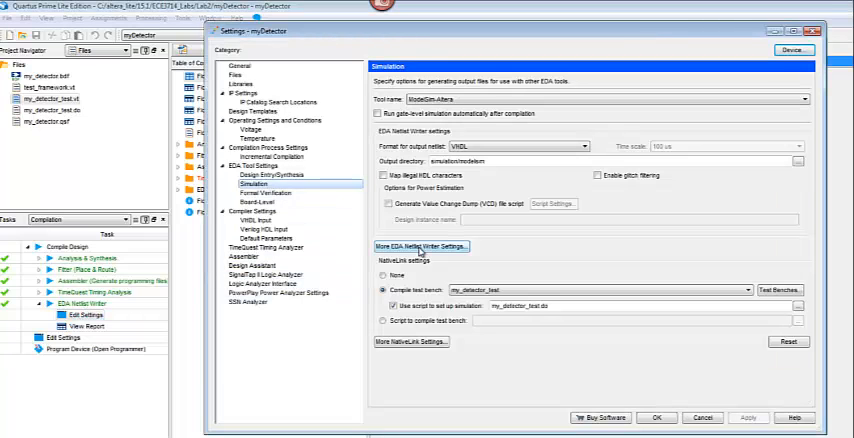
pyautogui.click(420, 246)
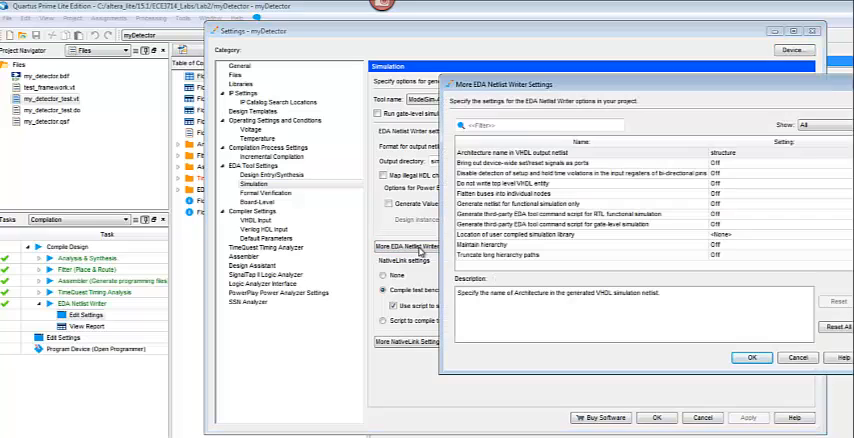
pyautogui.moveTo(496, 212)
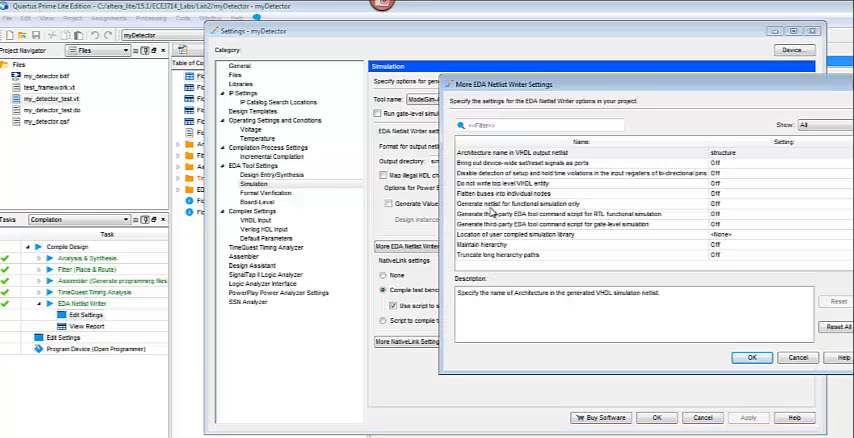
pyautogui.moveTo(582, 210)
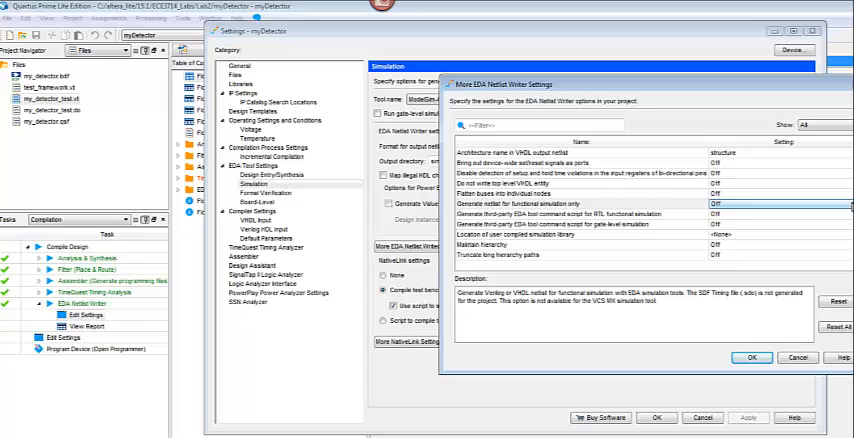
pyautogui.click(730, 216)
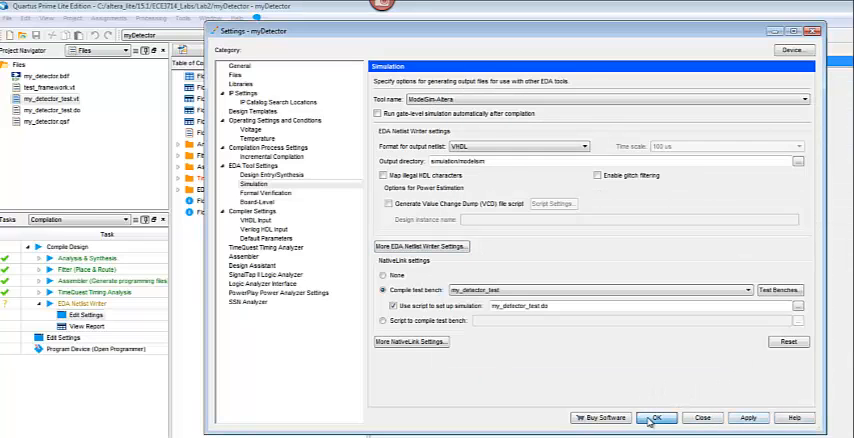
pyautogui.click(656, 418)
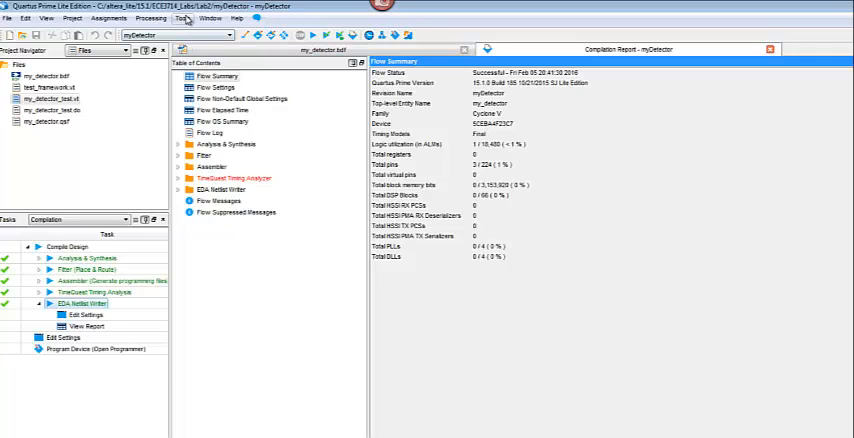
# - Show the Tools menu with its RTL and Gate Level Simulation entries
pyautogui.click(184, 18)
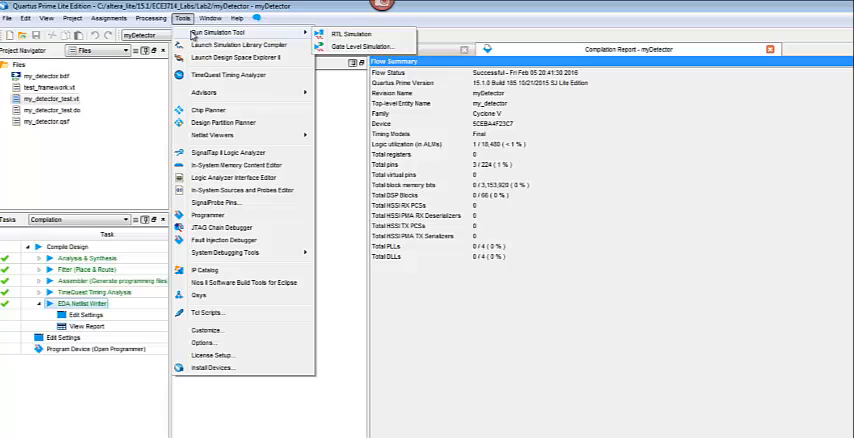
pyautogui.moveTo(360, 48)
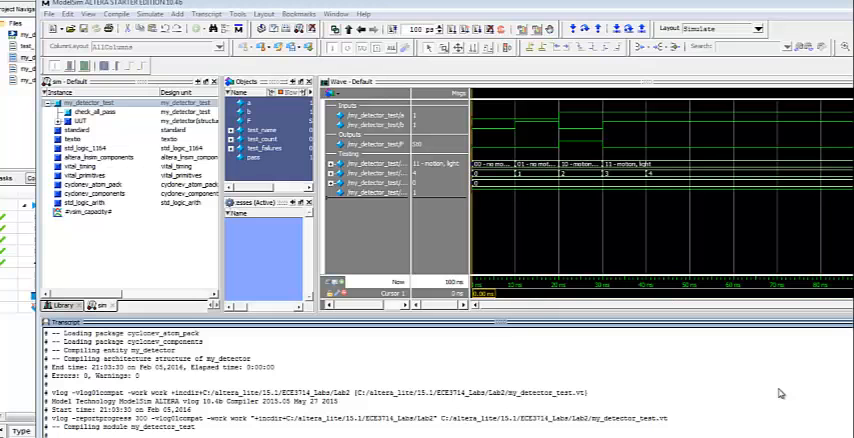
pyautogui.moveTo(524, 372)
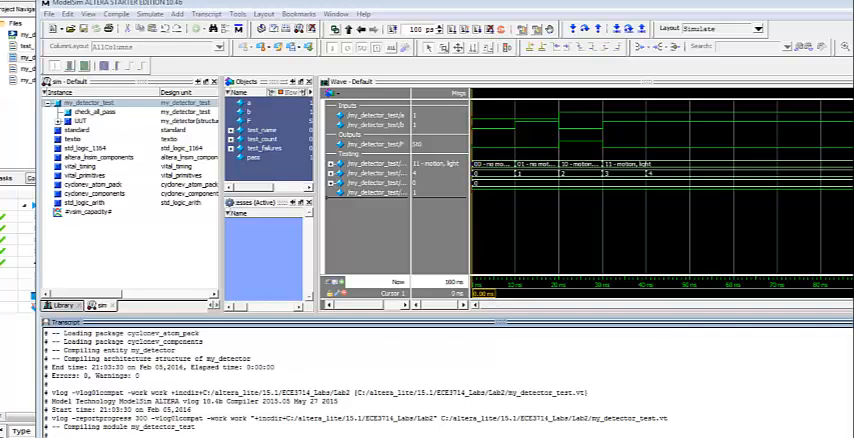
pyautogui.moveTo(312, 428)
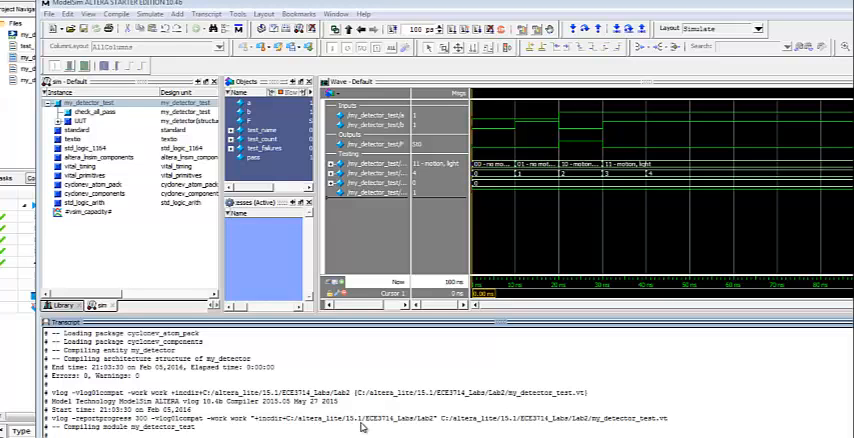
pyautogui.moveTo(434, 424)
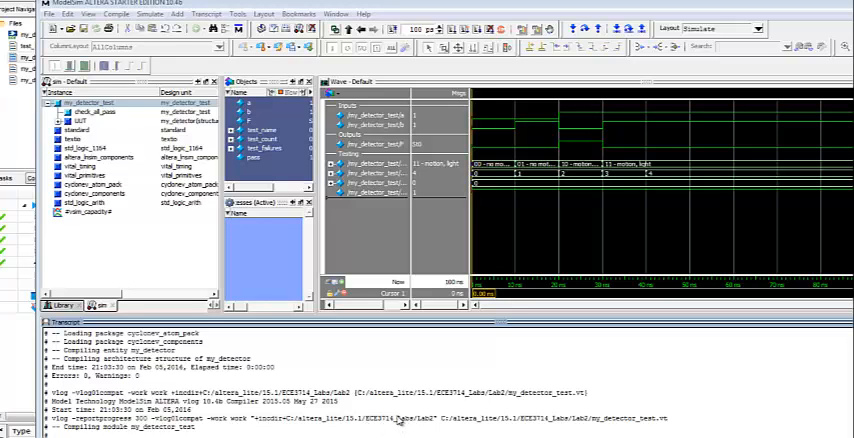
pyautogui.moveTo(326, 430)
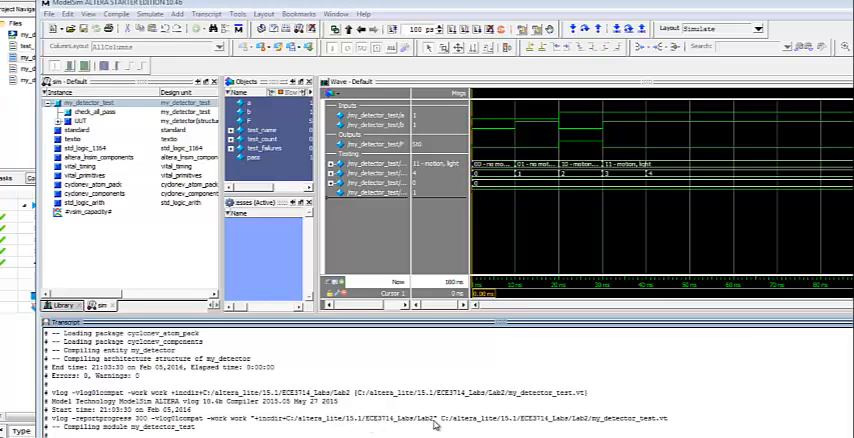
pyautogui.moveTo(398, 428)
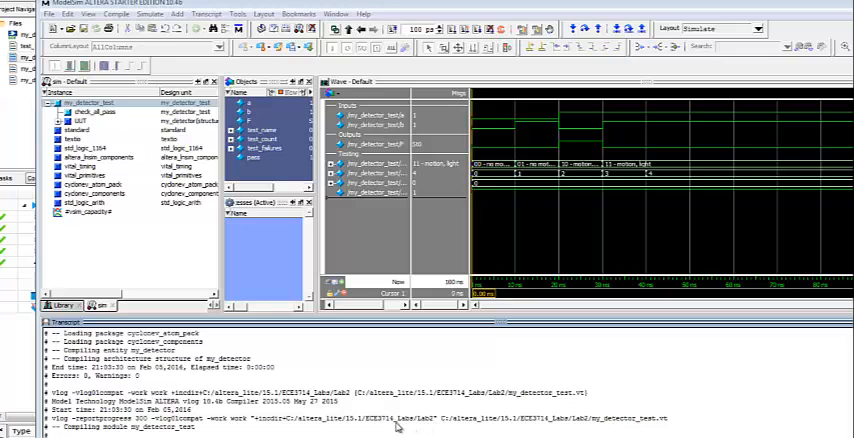